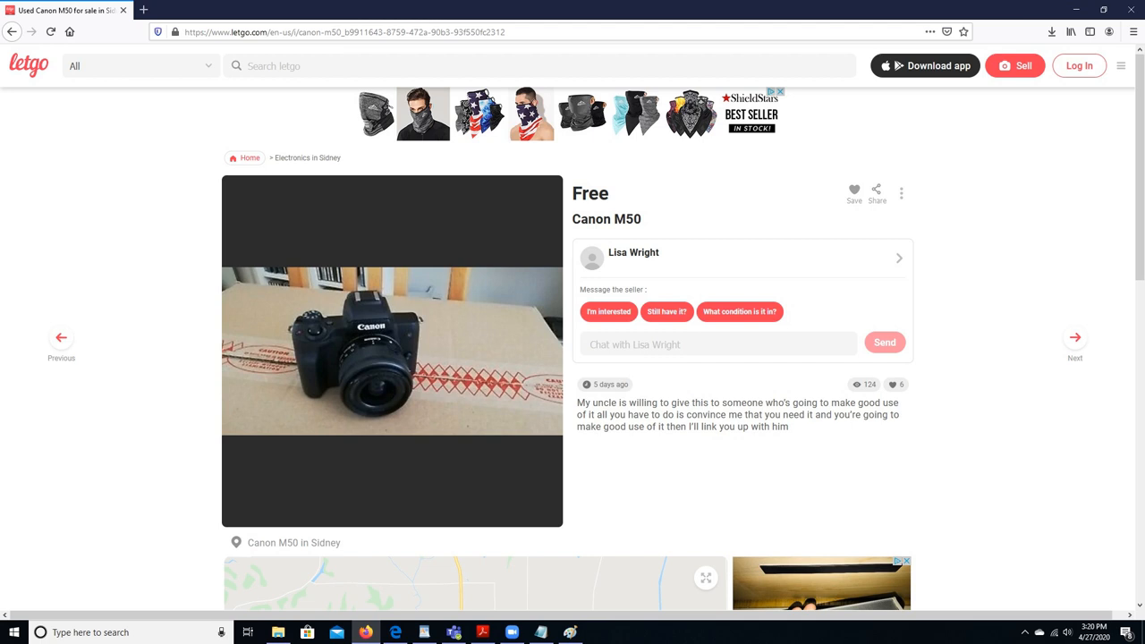
Step: Open the free Canon M50 letgo listing in Sidney to view the seller's description
click(633, 252)
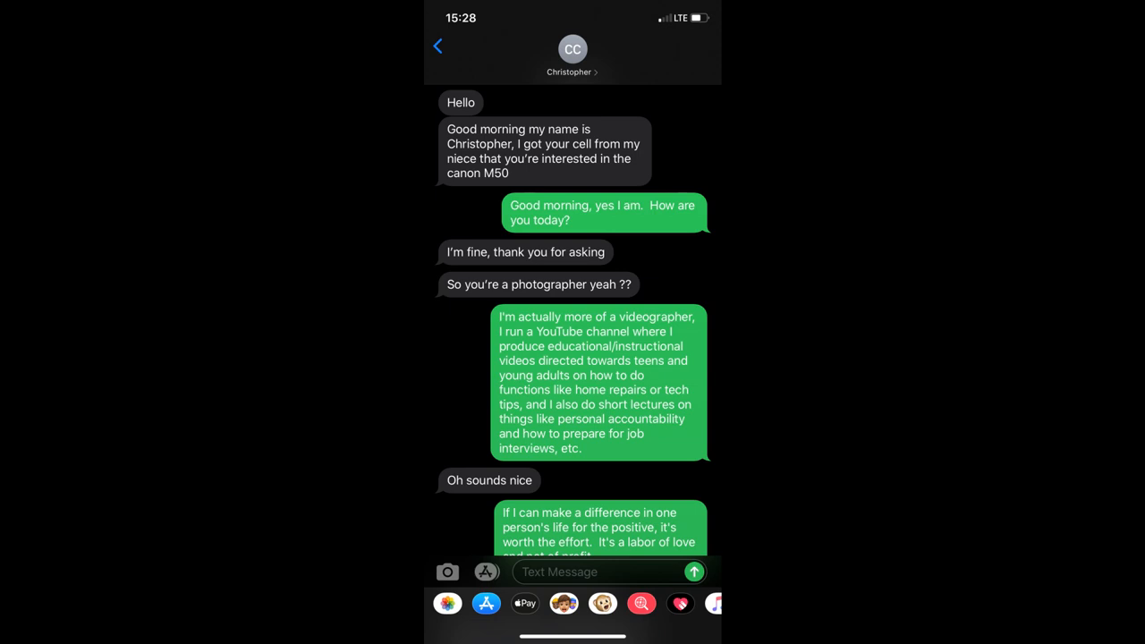
Step: Scroll the Canon M50 chat down to the 'Okay what's the address' message
scroll(down, 3)
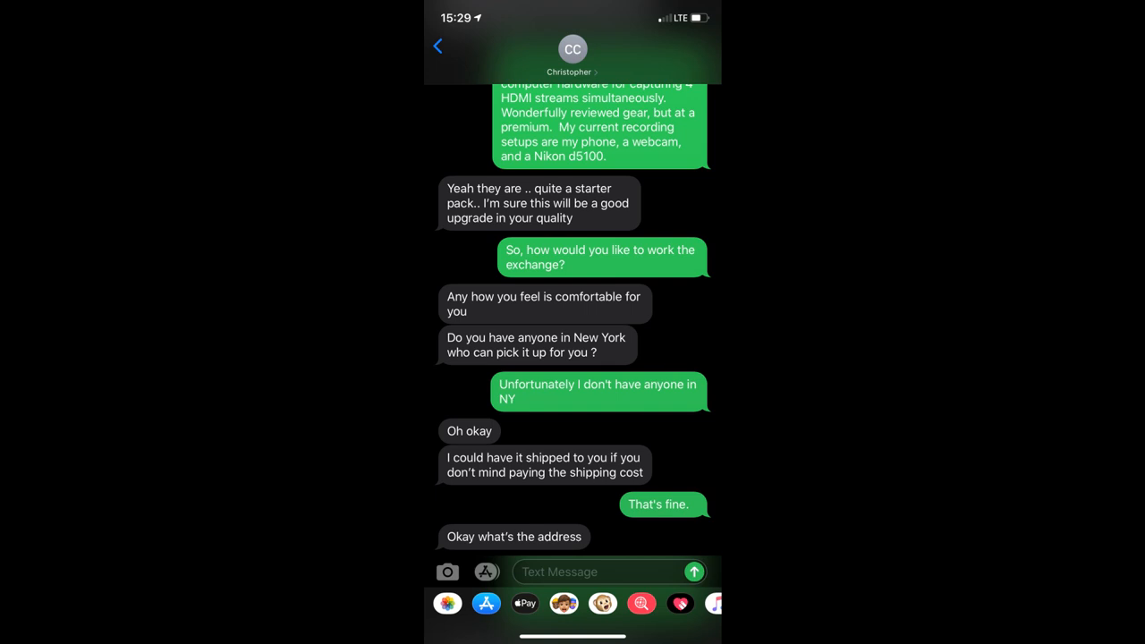
scroll(down, 3)
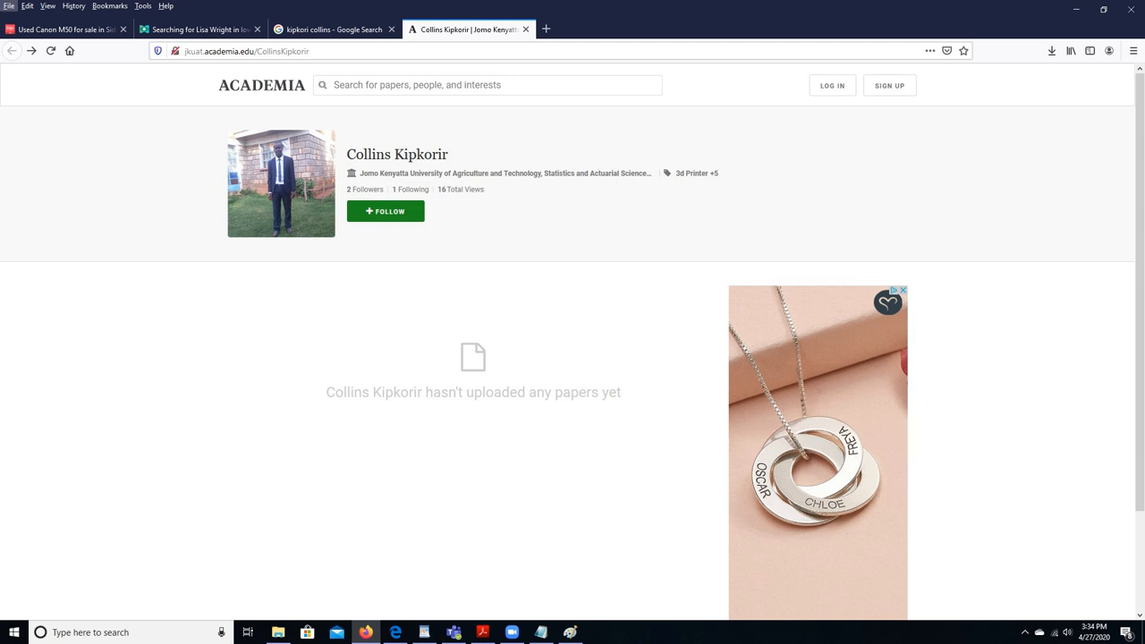
Step: Switch to the tab with the locked Nairobi, Kenya Twitter profile under the same name
click(334, 30)
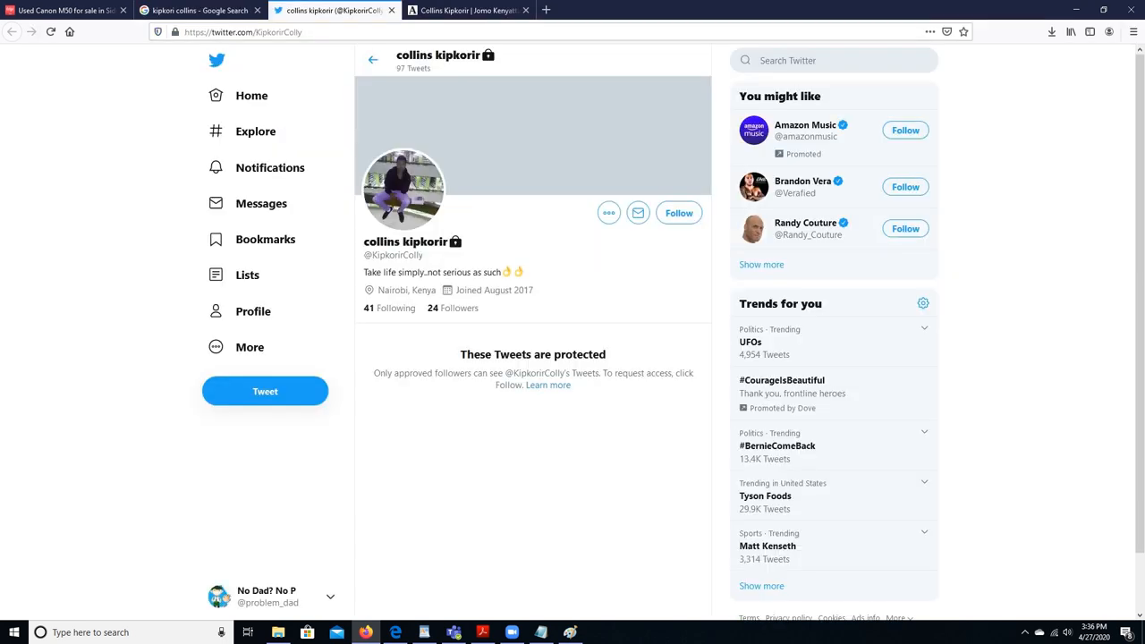